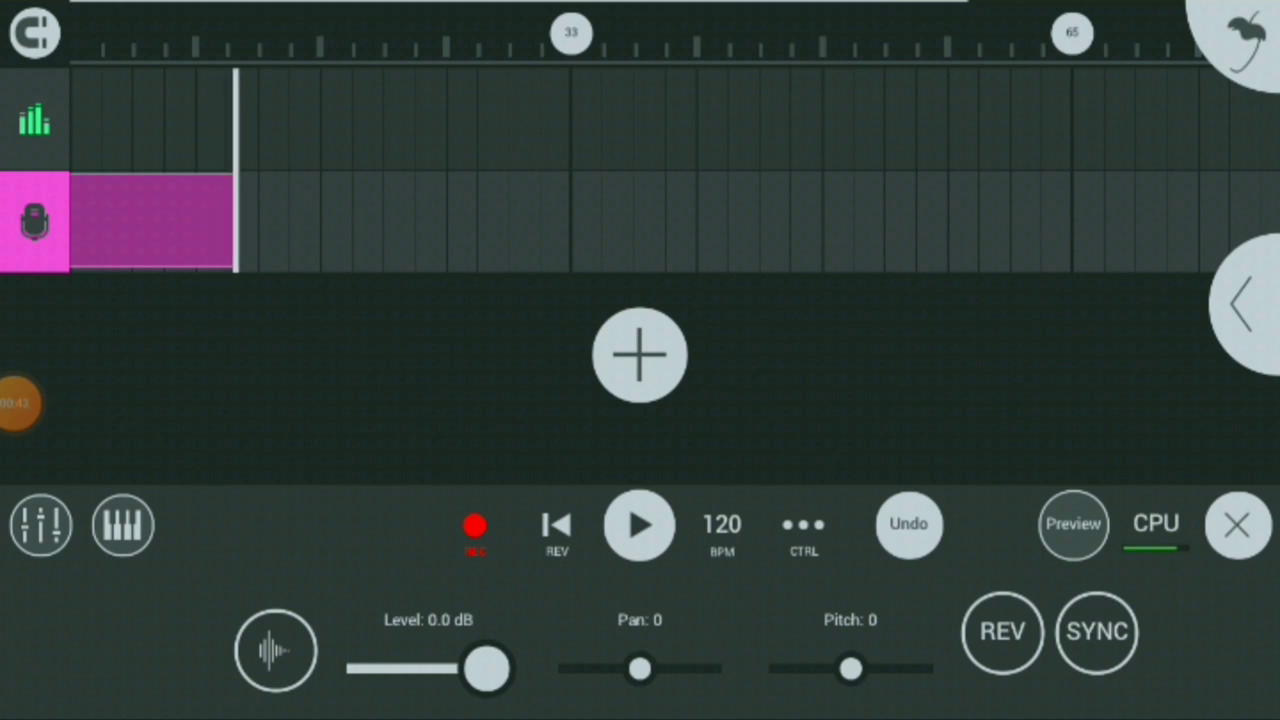
Record the first vocal take, 'New Song Rec 16.wav', and add a second audio track.
left_click(474, 526)
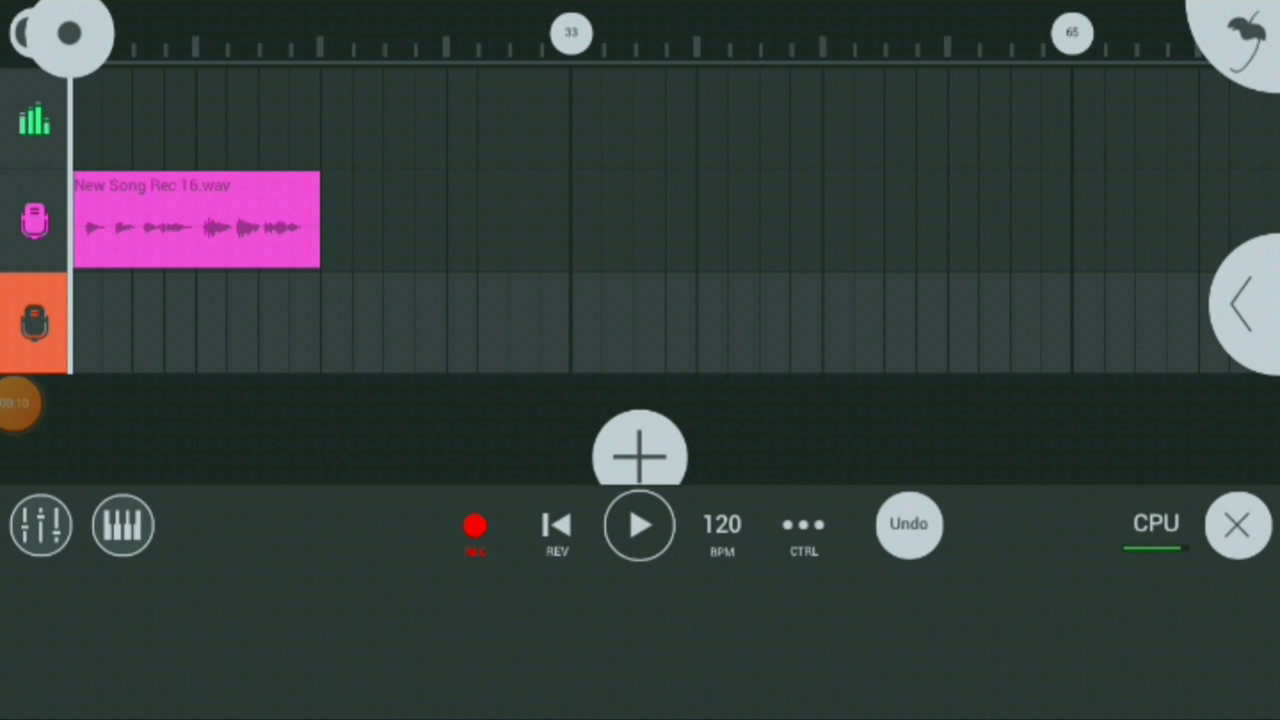
Record the second vocal take, 'New Song Rec 25.wav', and open Record 1's channel settings.
left_click(640, 526)
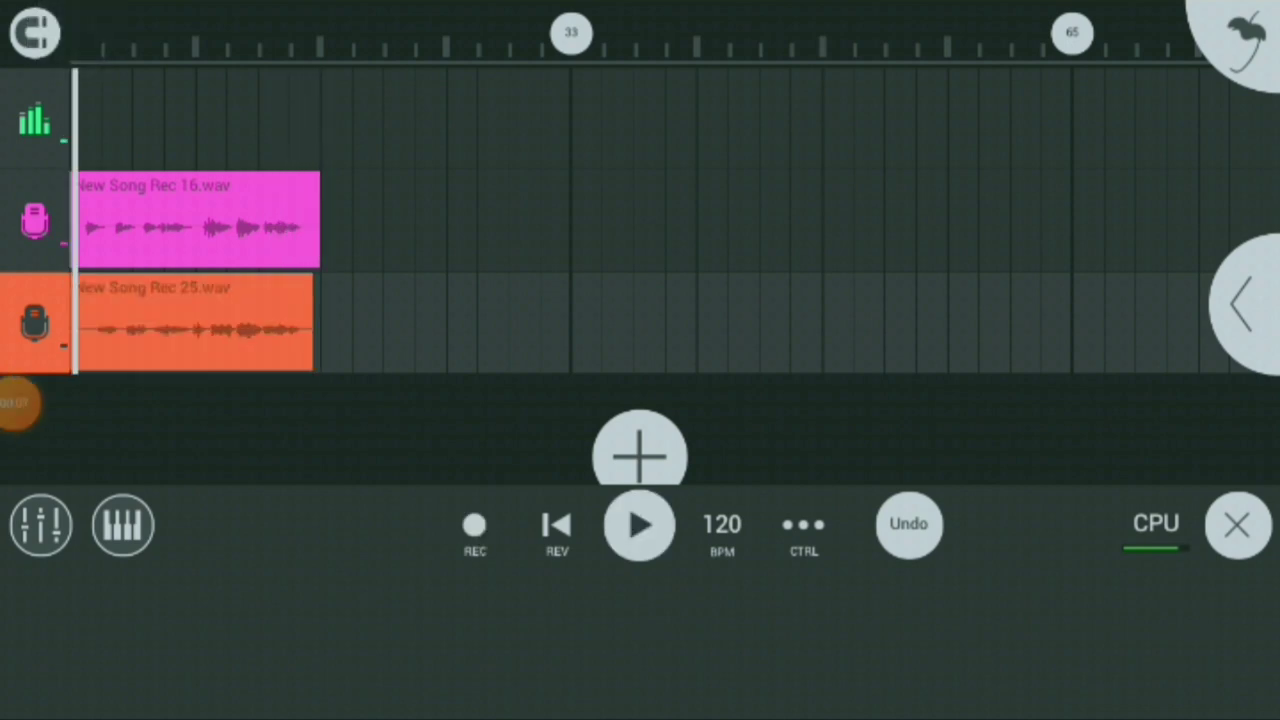
left_click(640, 526)
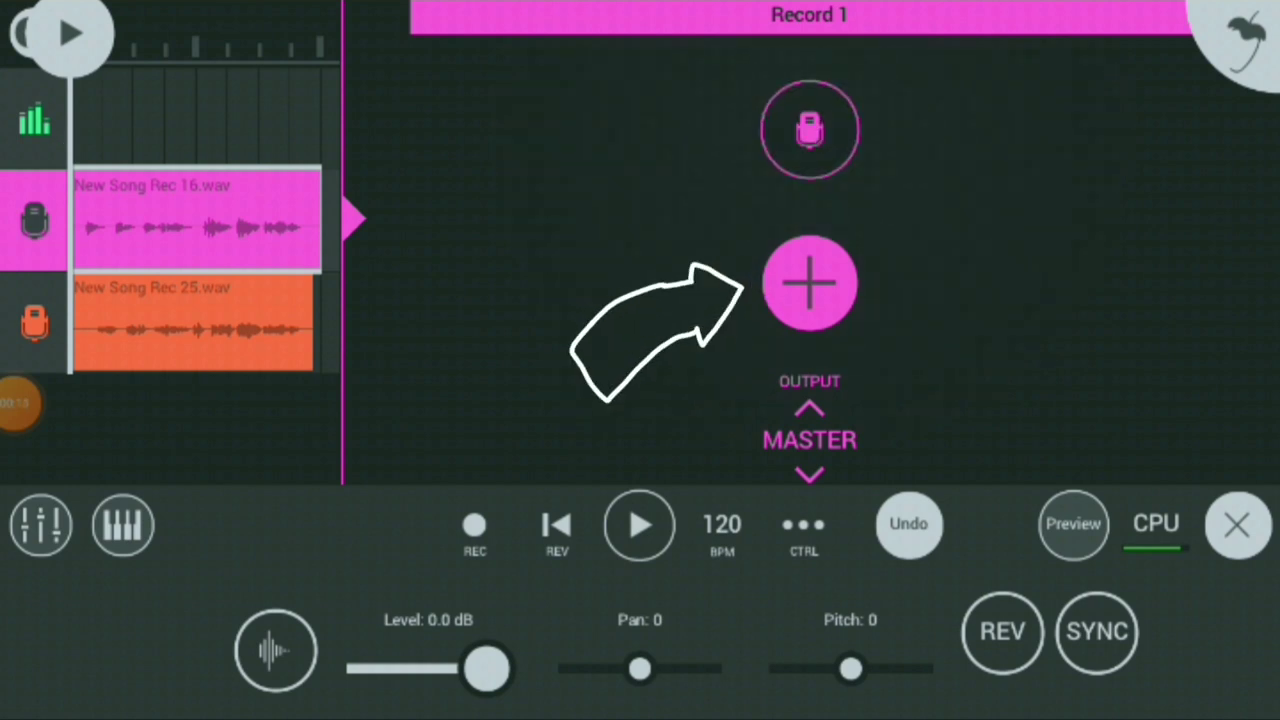
Add a Filter to Record 1, frequency near 20171 Hz and resonance 100, then preview playback.
left_click(809, 283)
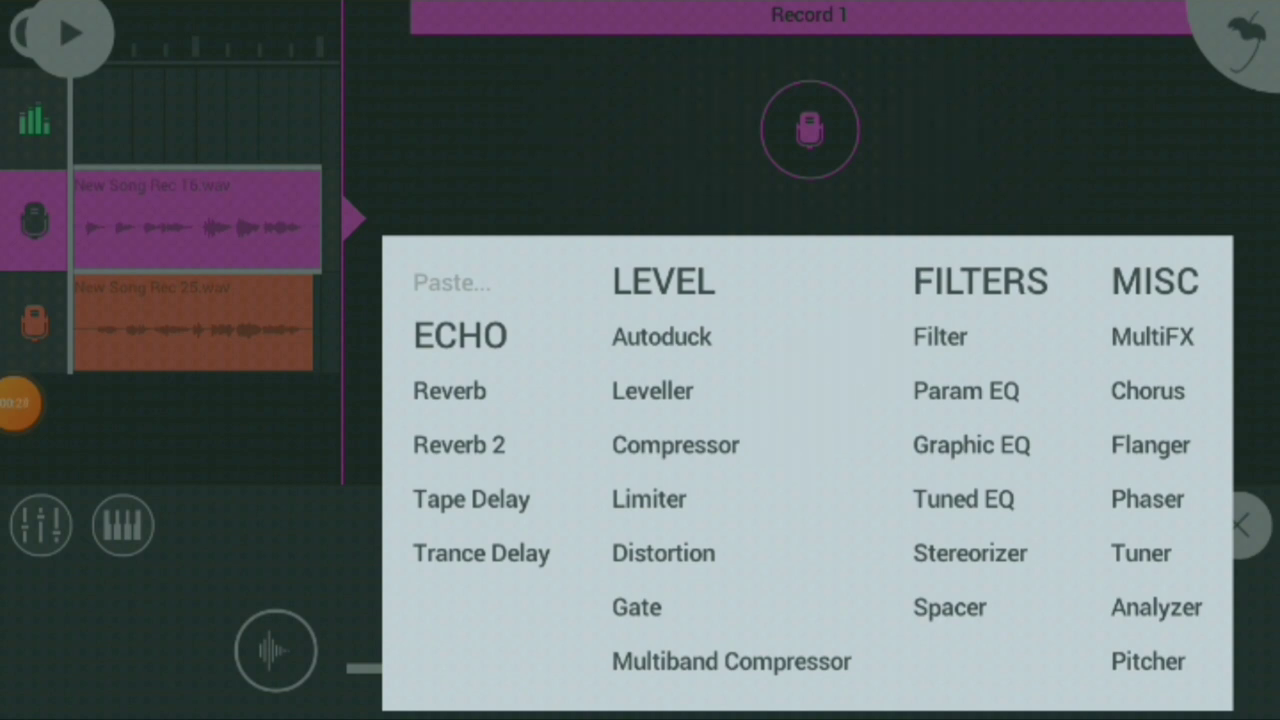
left_click(939, 337)
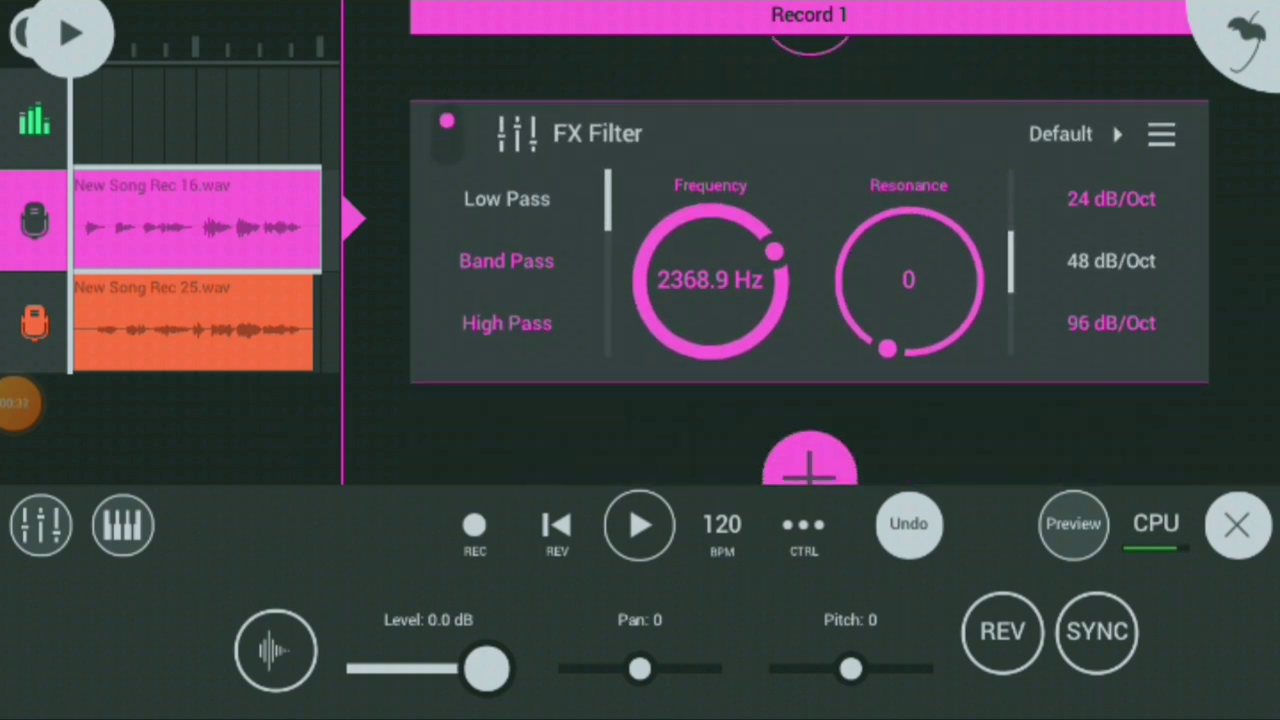
left_click_drag(775, 250, 735, 348)
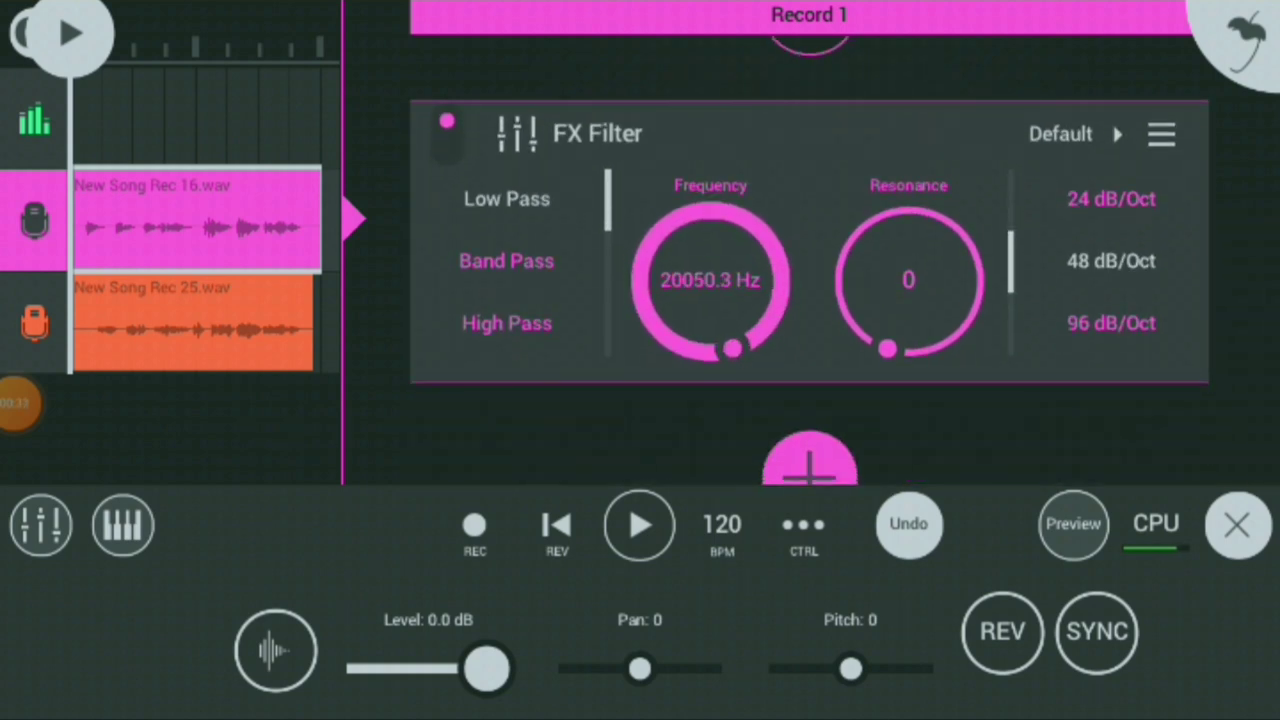
left_click_drag(887, 348, 845, 240)
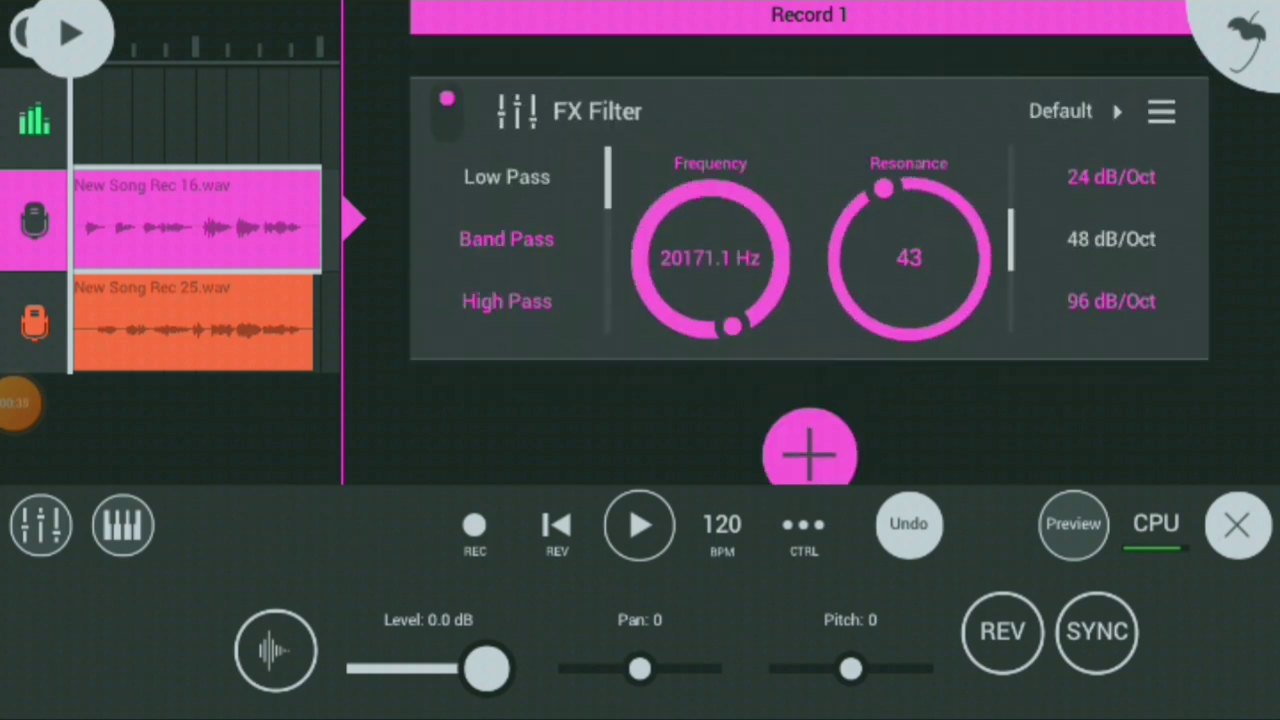
left_click_drag(885, 190, 960, 300)
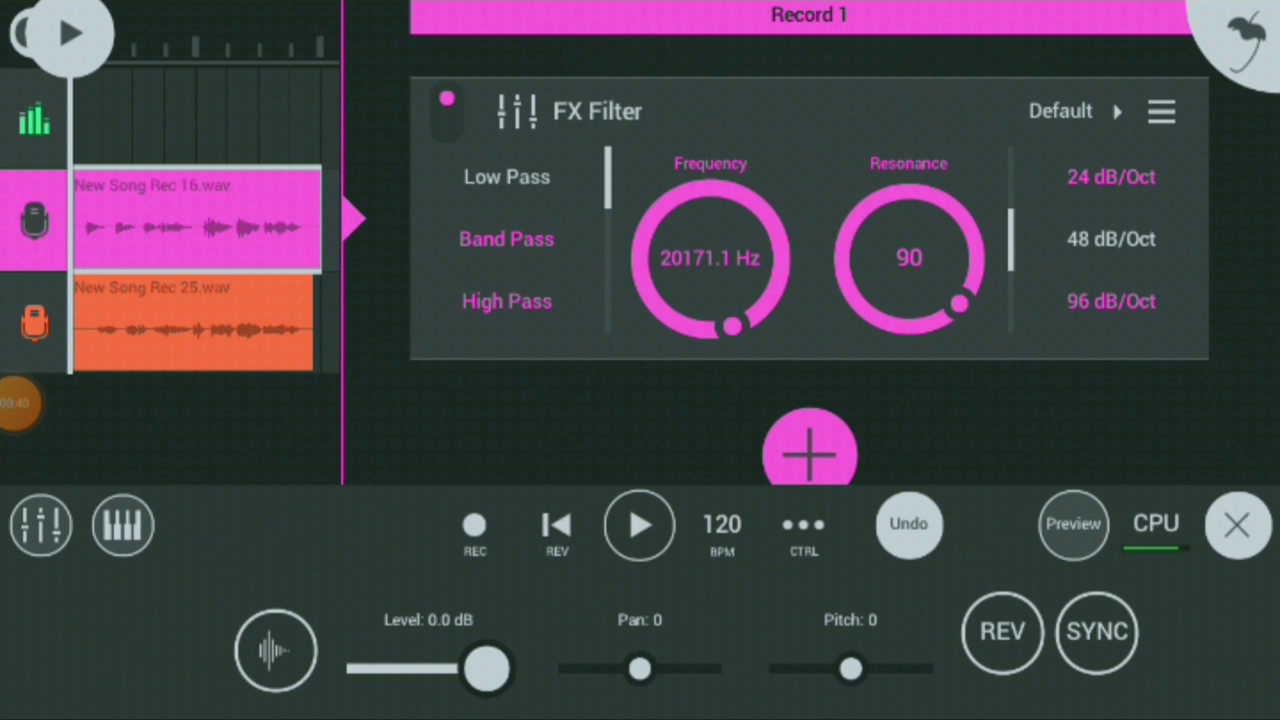
left_click_drag(960, 302, 930, 325)
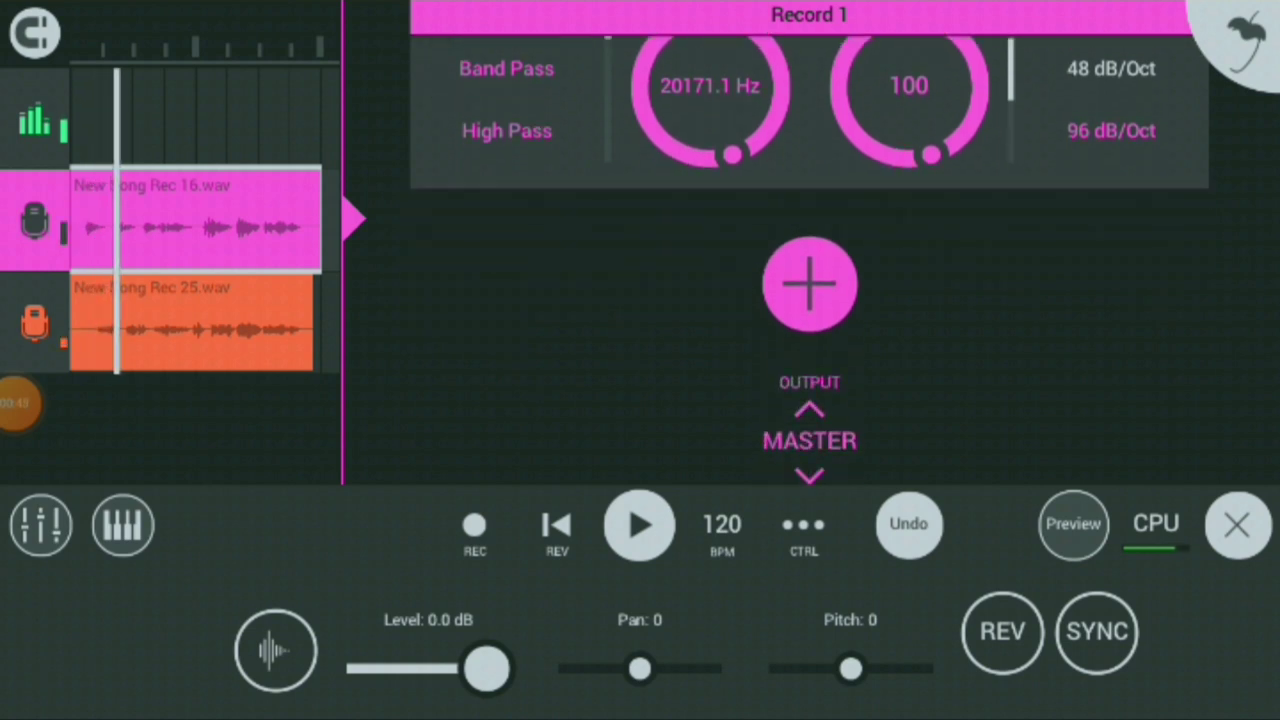
left_click(809, 440)
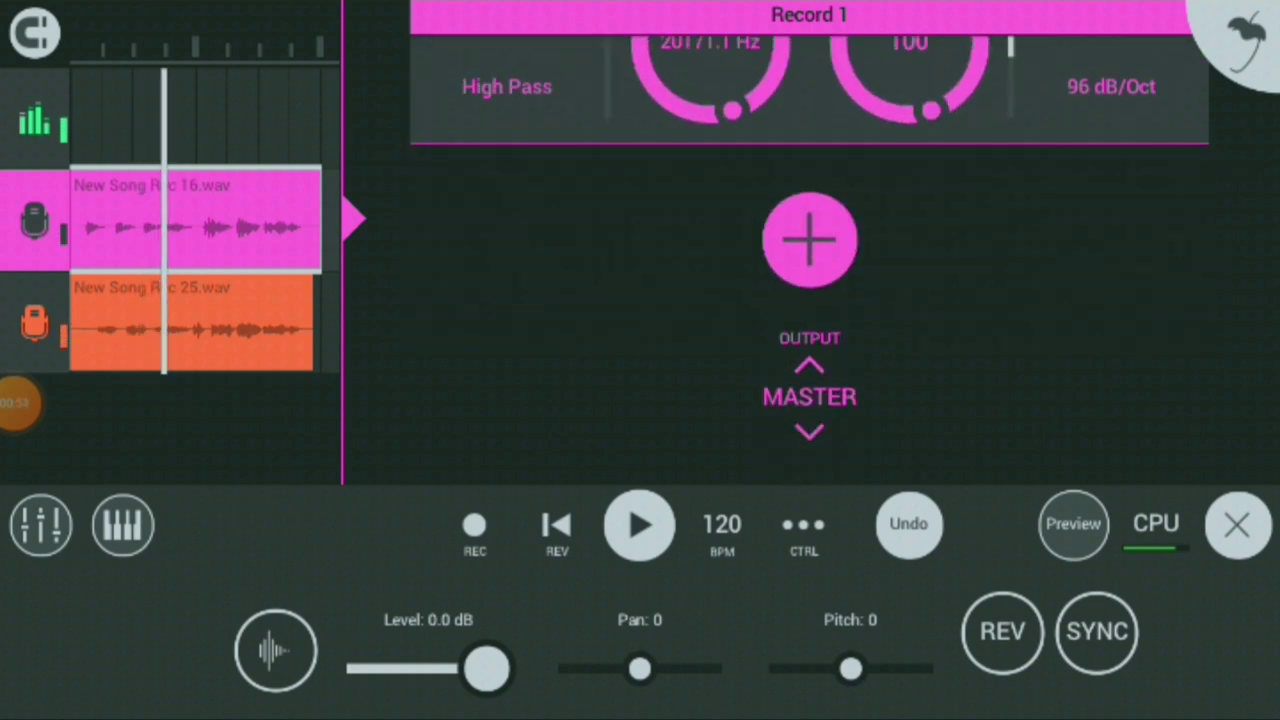
left_click(639, 525)
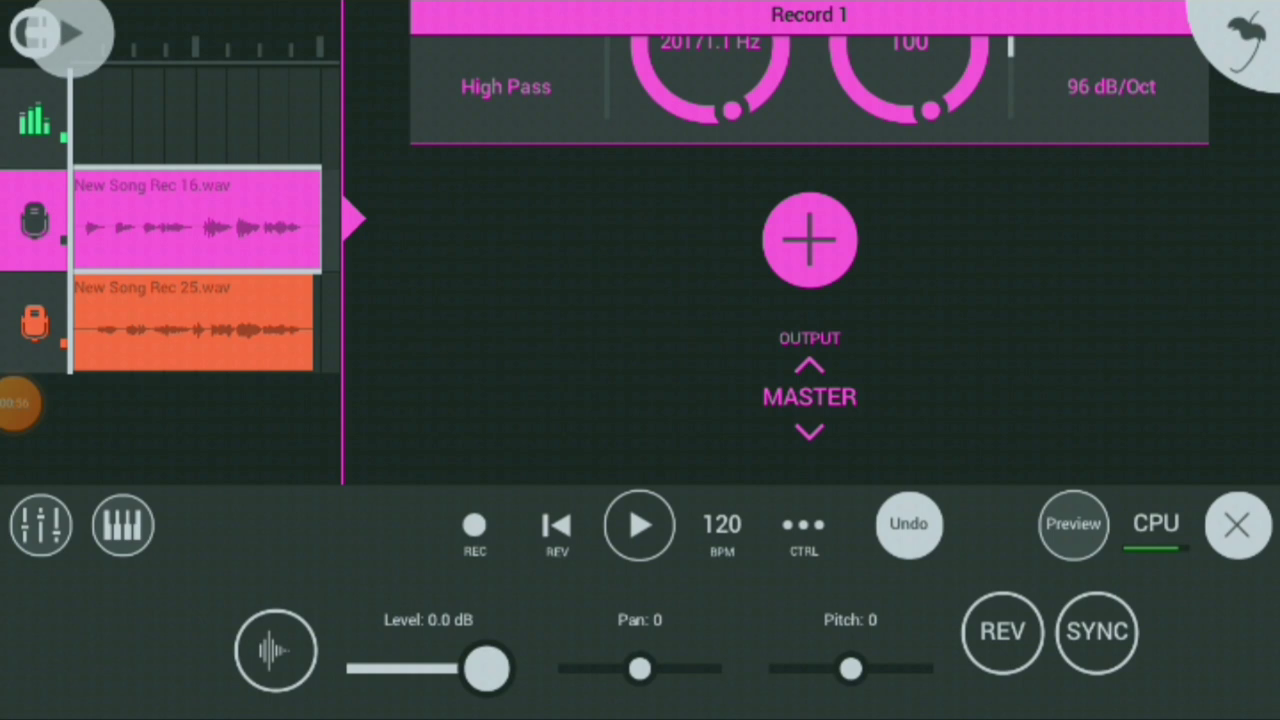
Add a Tuned EQ to Record 1 with lowered C and C# bands, then view Record 2's effects.
left_click(809, 240)
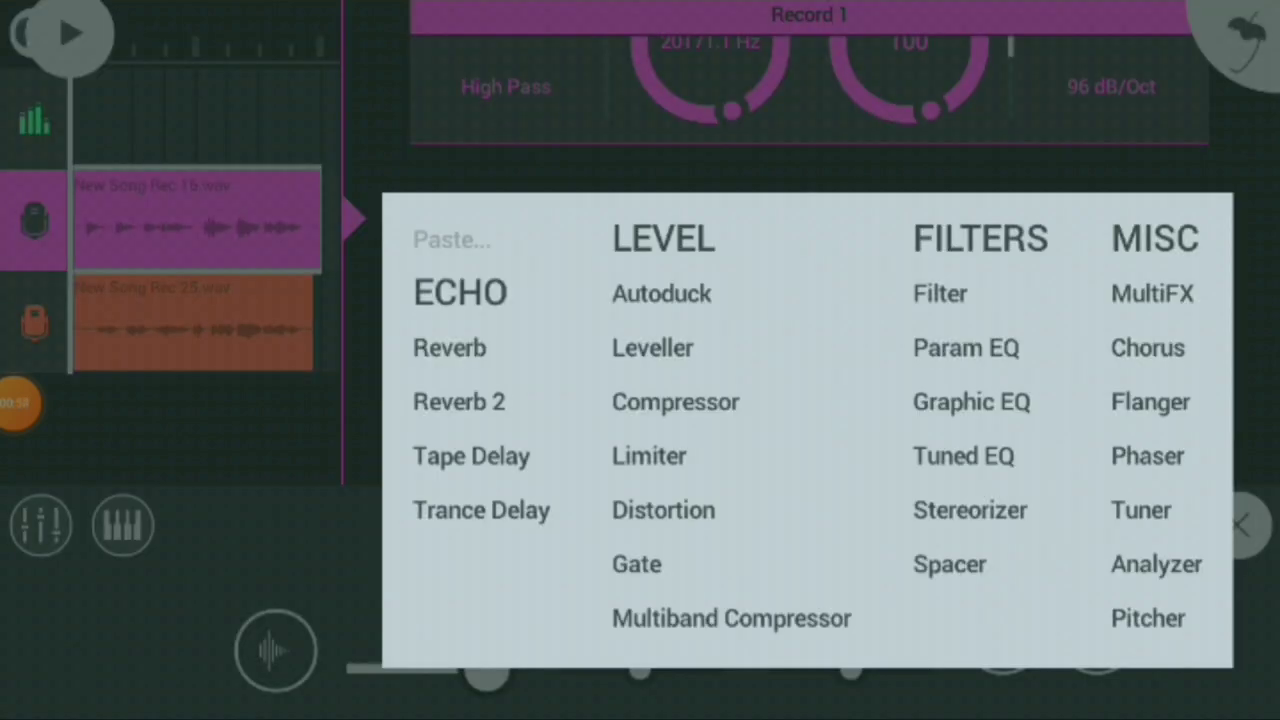
left_click(963, 456)
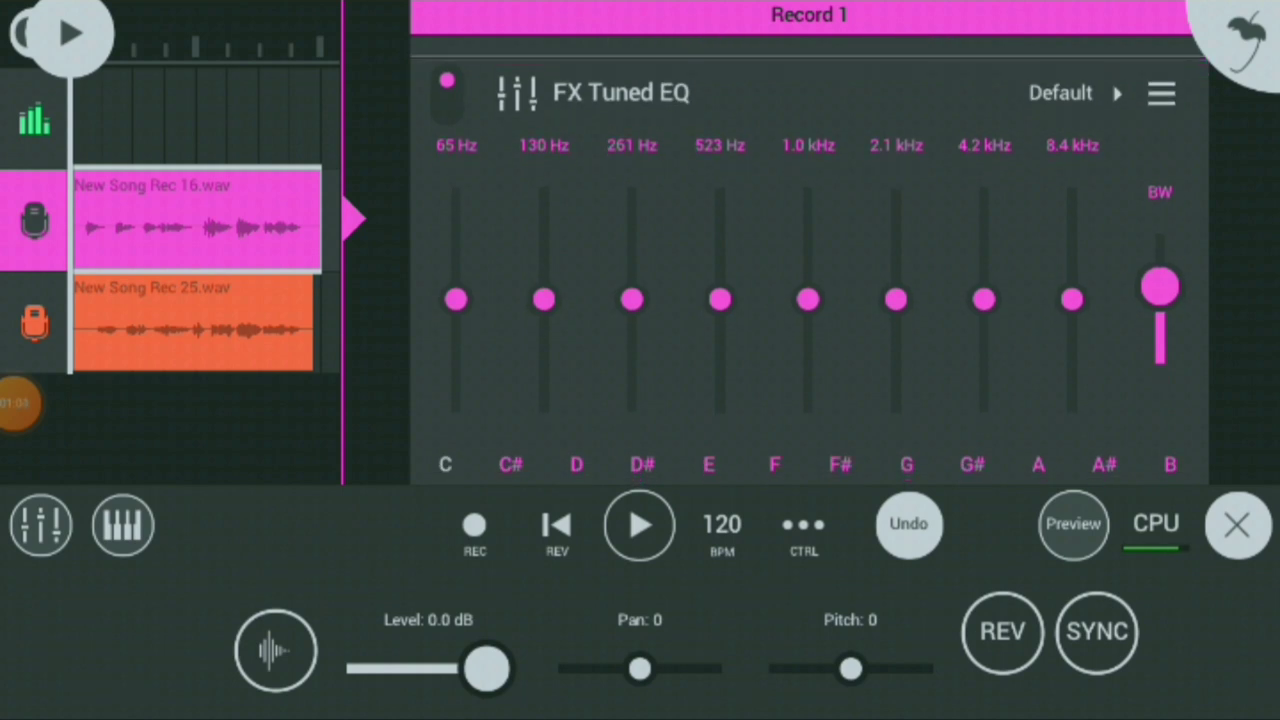
left_click(638, 525)
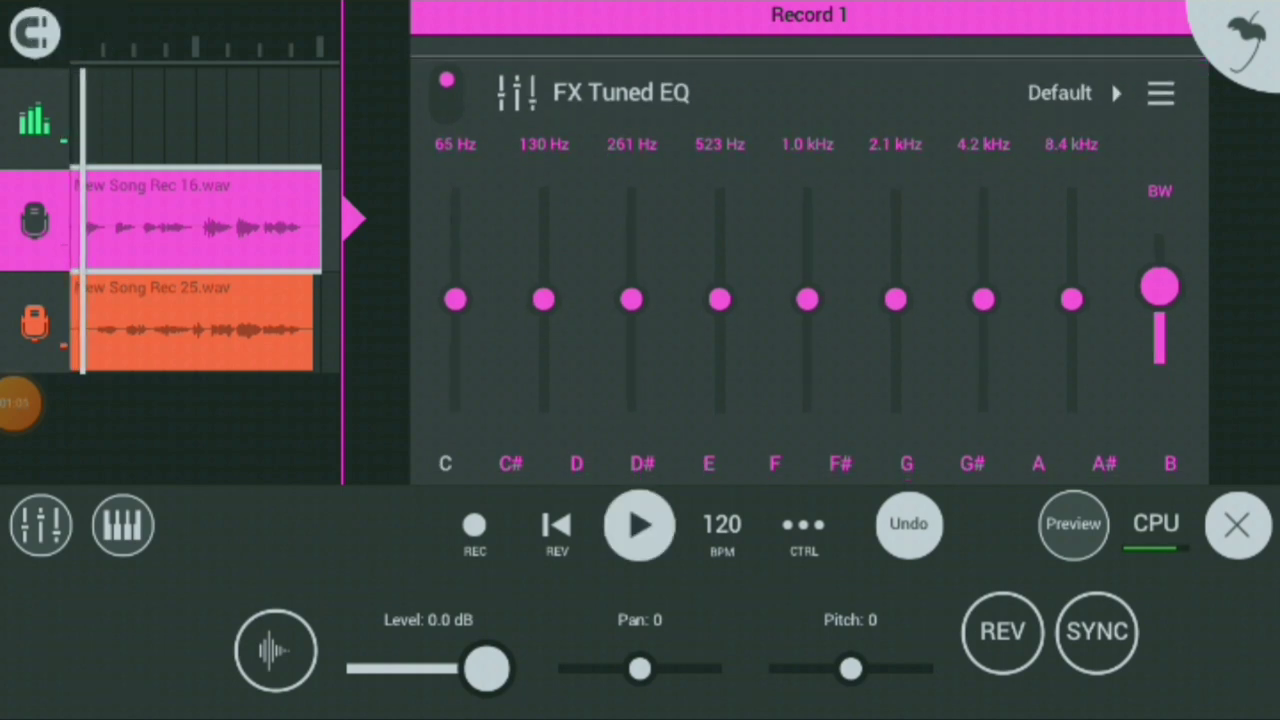
left_click_drag(454, 299, 454, 265)
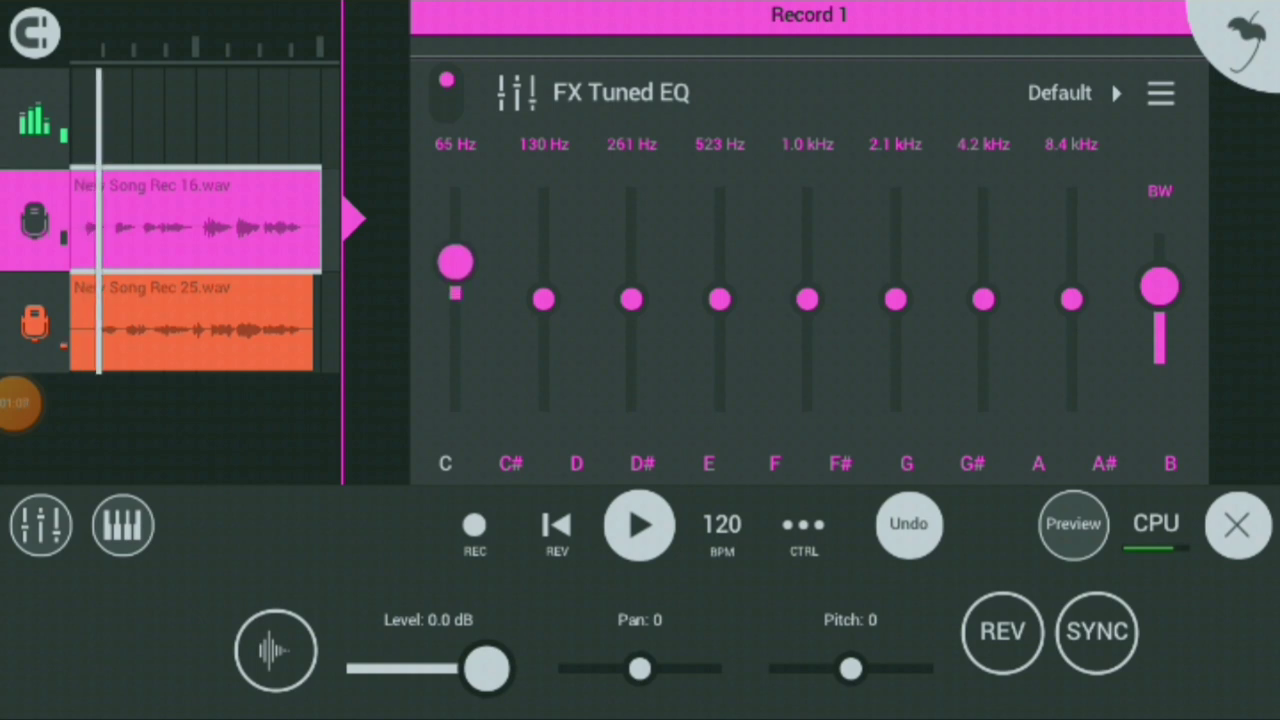
left_click_drag(455, 263, 455, 337)
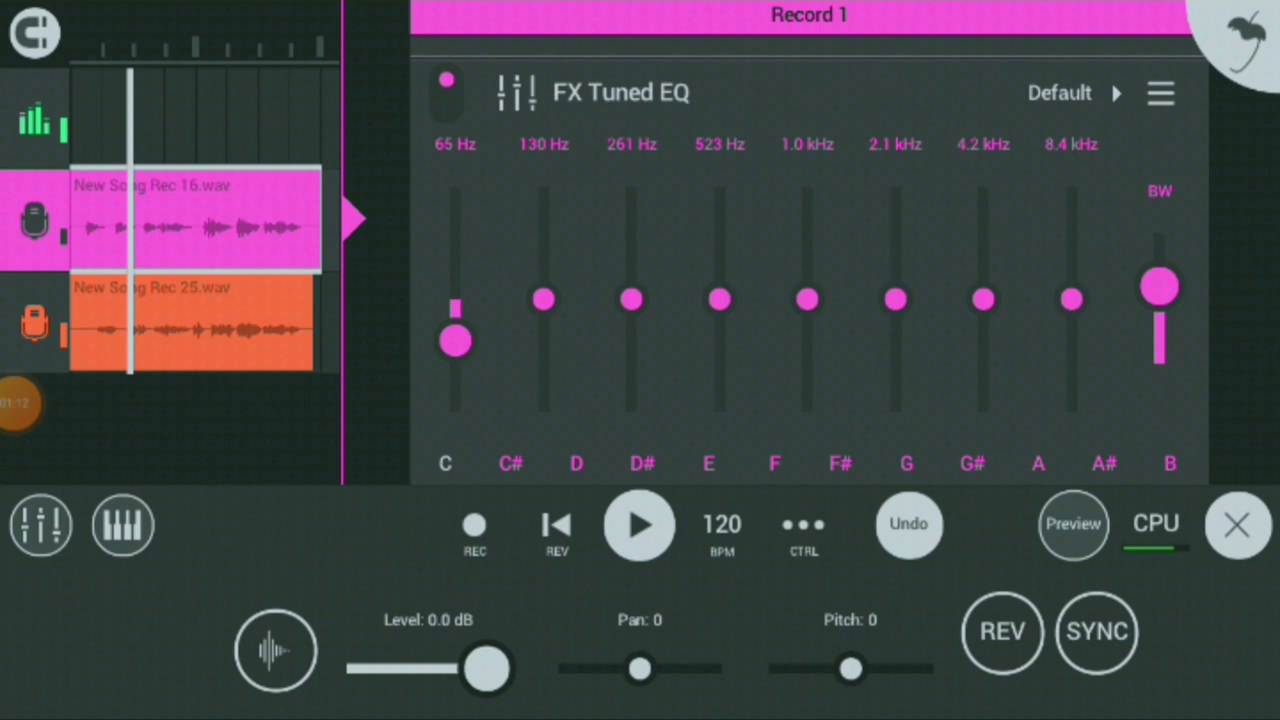
left_click_drag(543, 299, 543, 267)
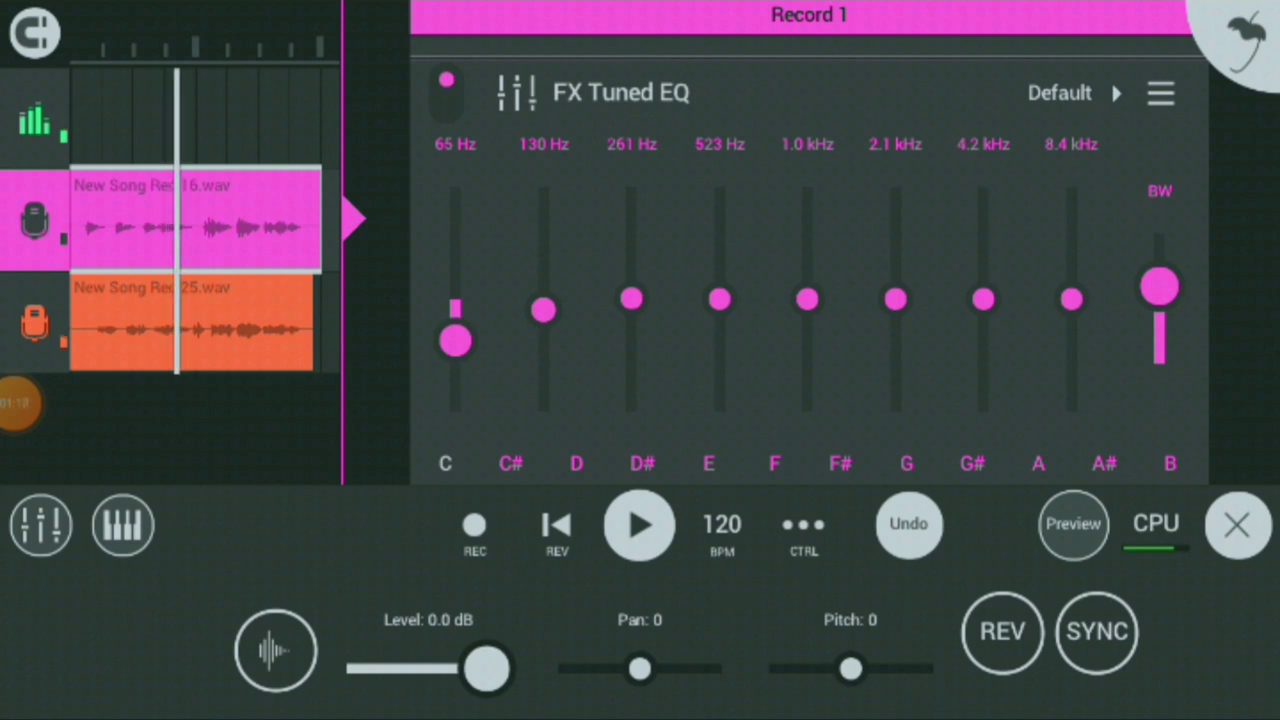
left_click_drag(631, 299, 631, 267)
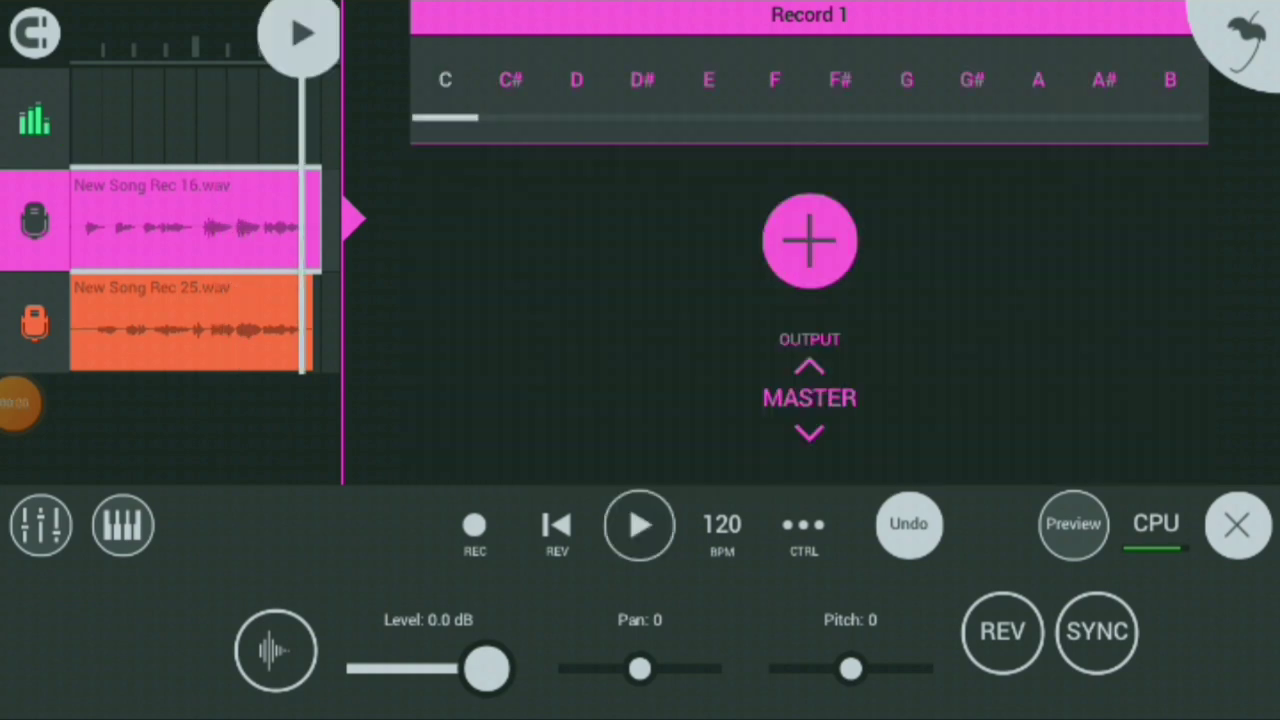
left_click(809, 240)
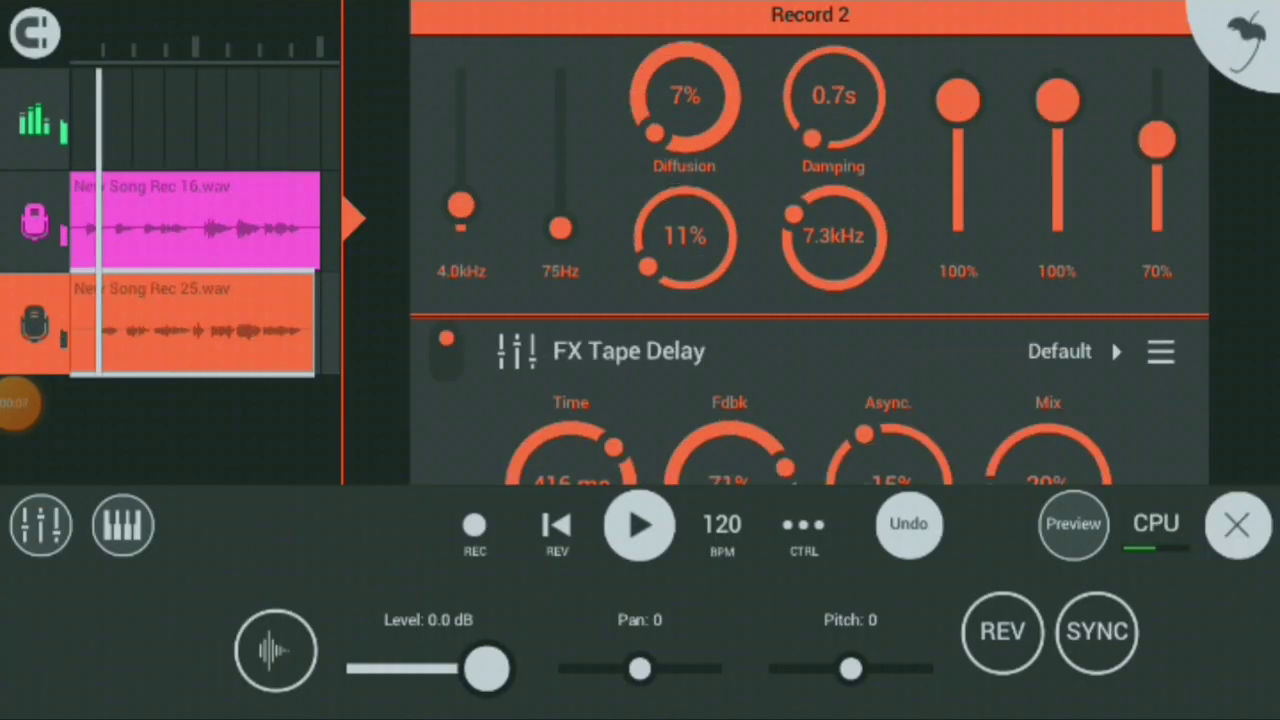
Close the effects panel and set Record 2's volume slightly below Record 1's.
left_click(639, 525)
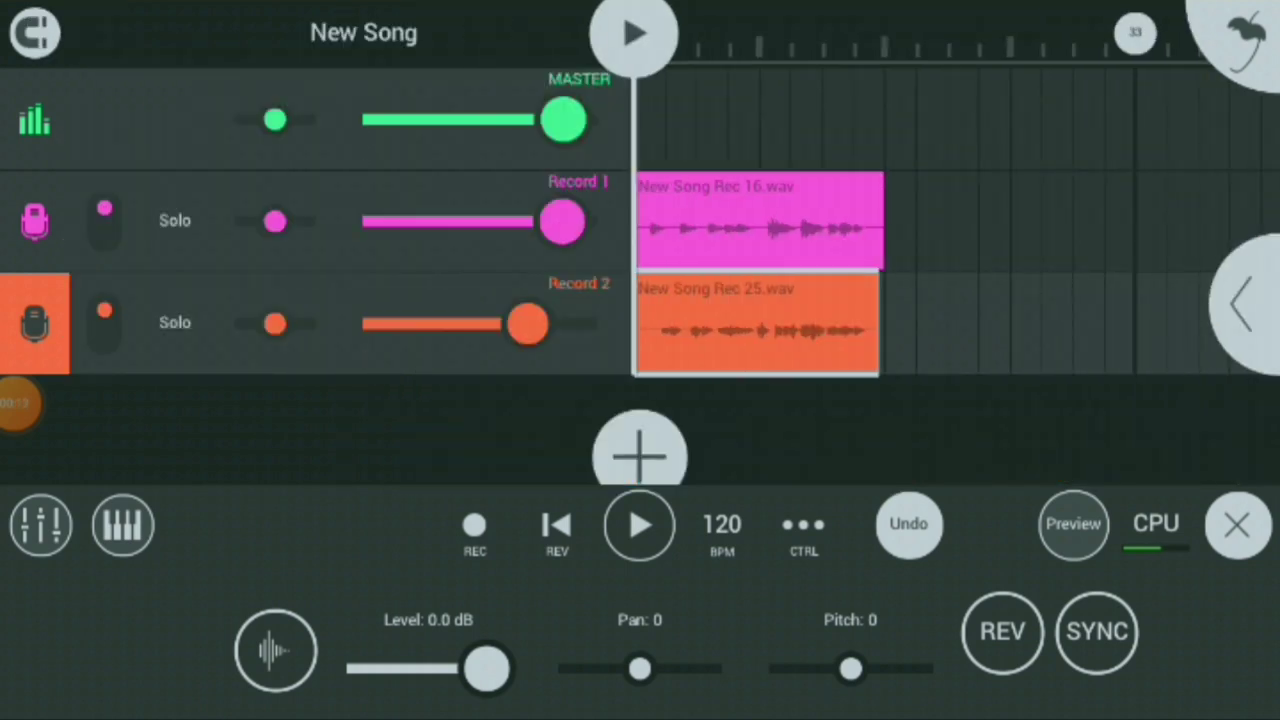
left_click_drag(525, 322, 595, 322)
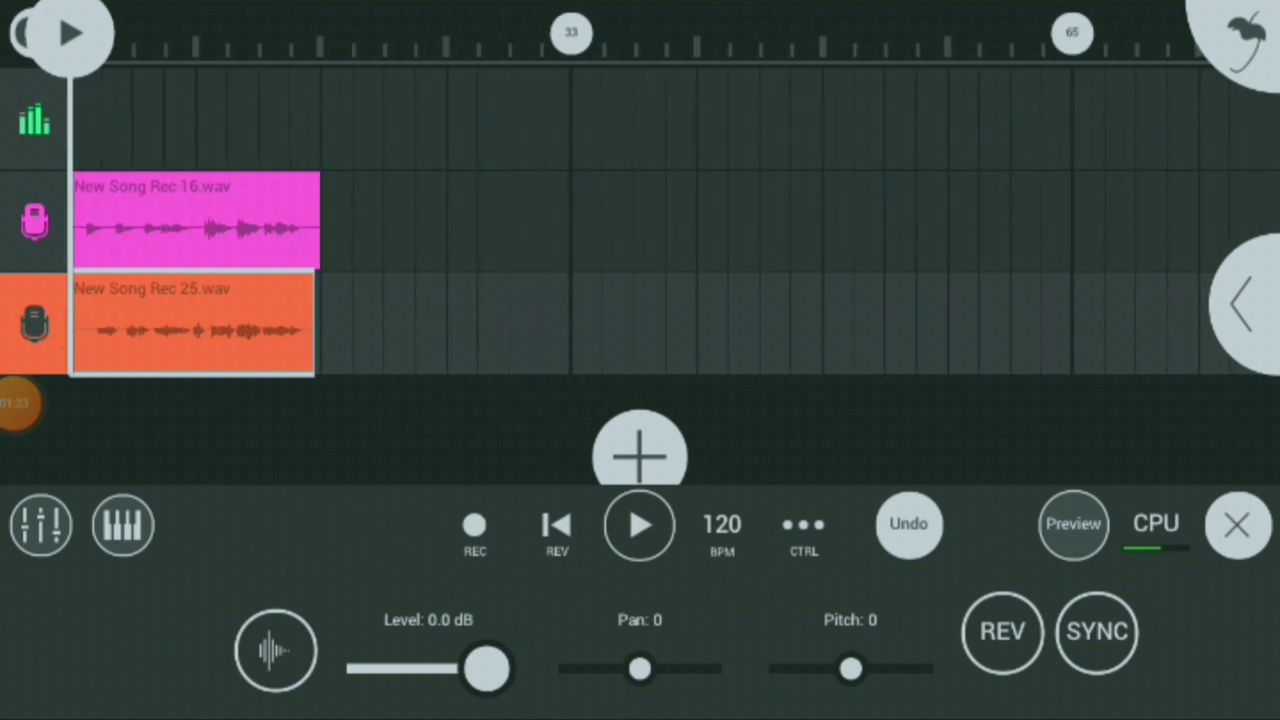
Name the song '233FRED' in Save As and choose MP3 as the export format.
left_click(1237, 527)
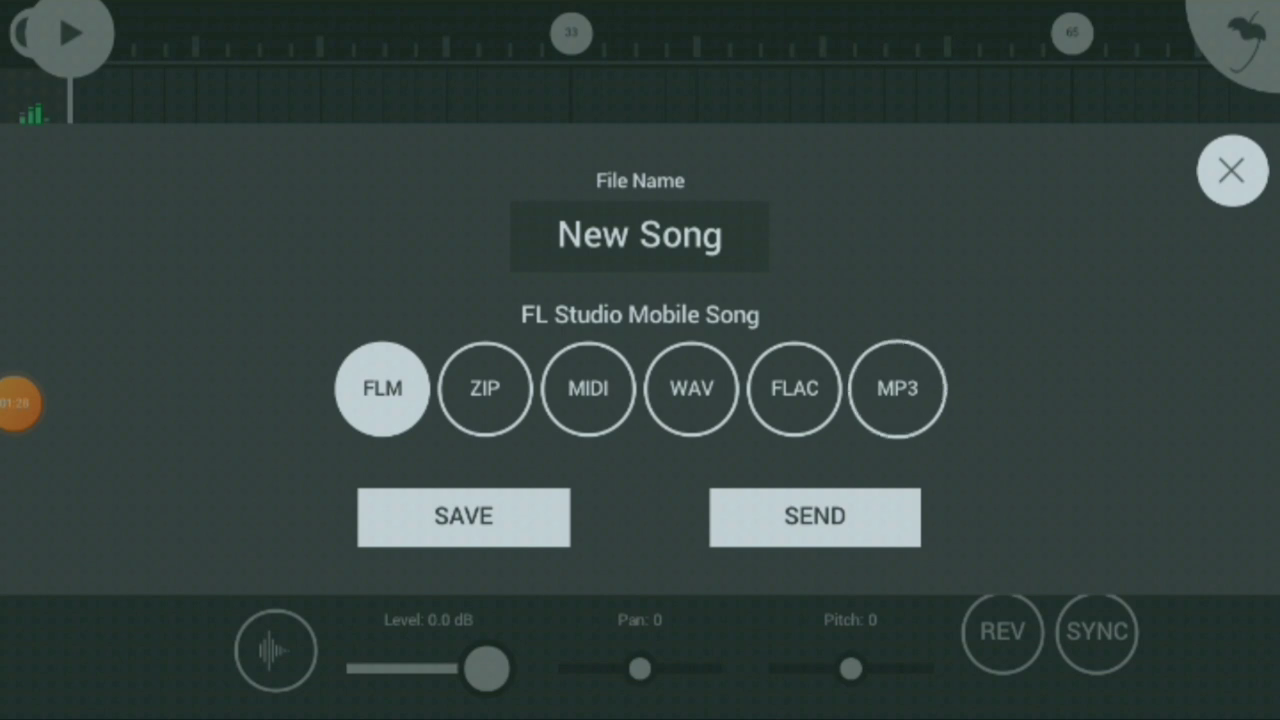
left_click(897, 389)
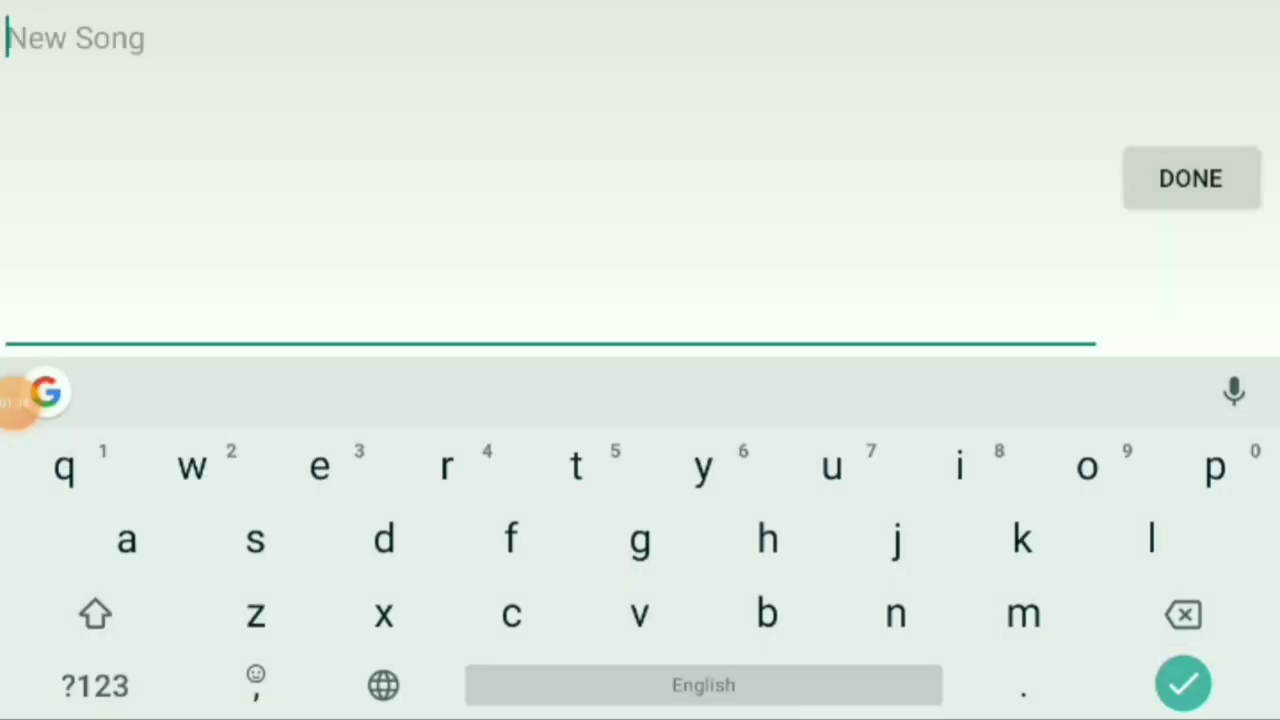
left_click(88, 685)
type("233FRED")
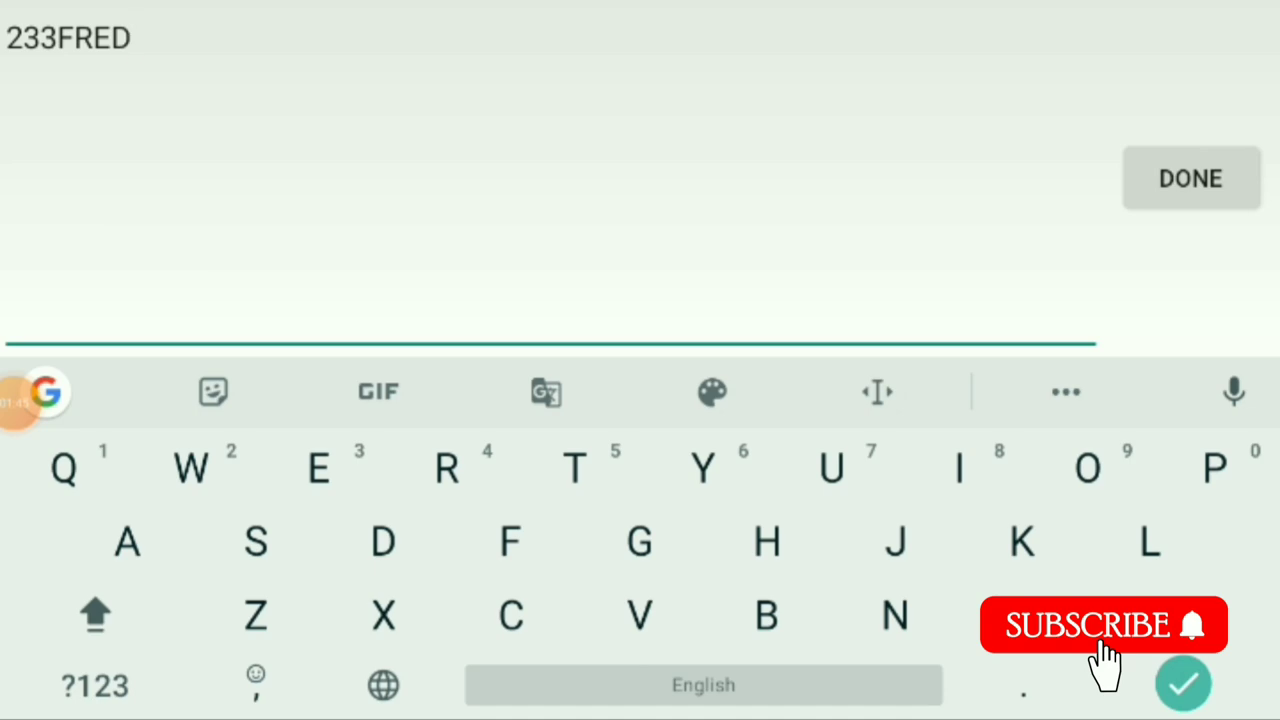
left_click(1191, 178)
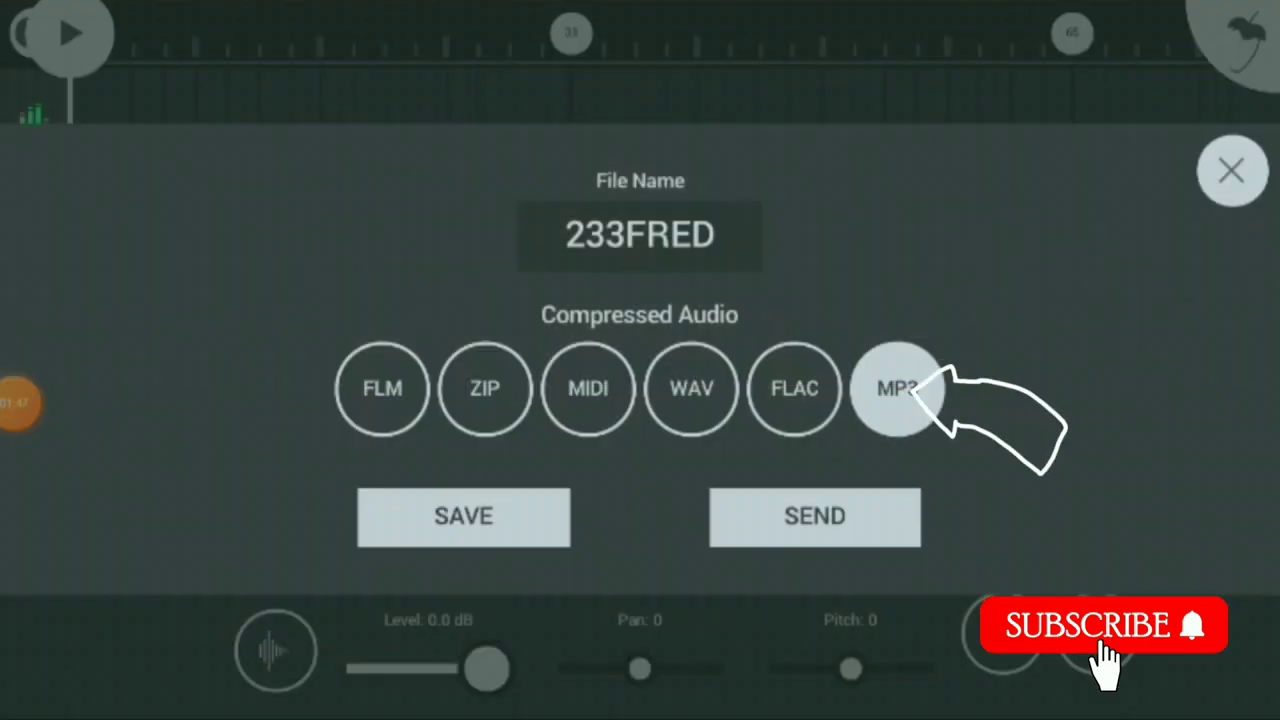